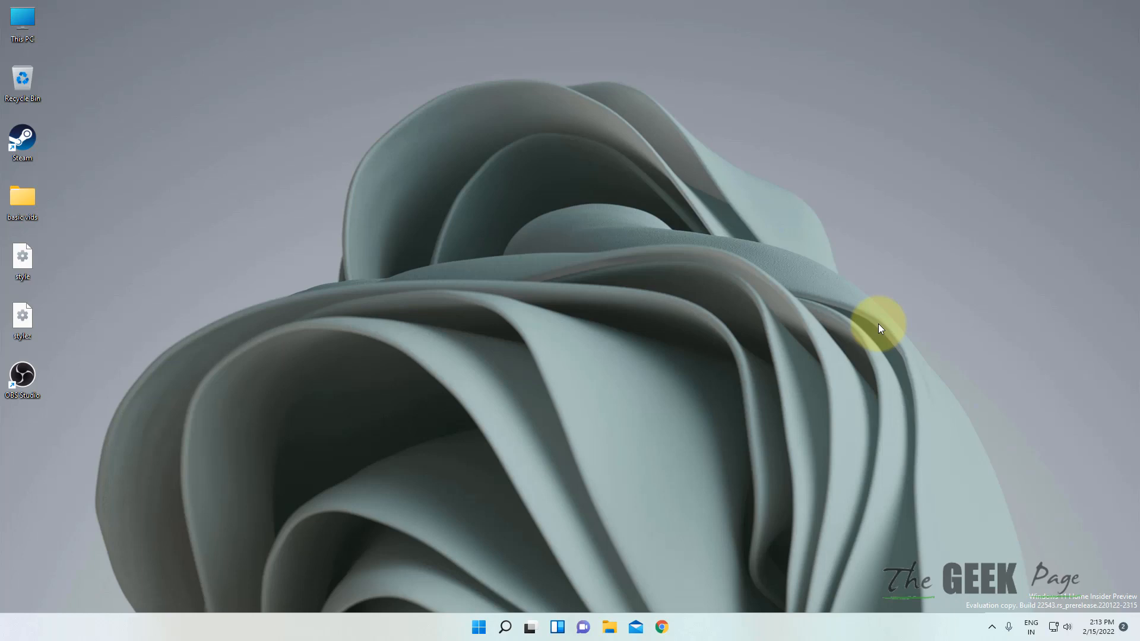
mouse_move(506, 443)
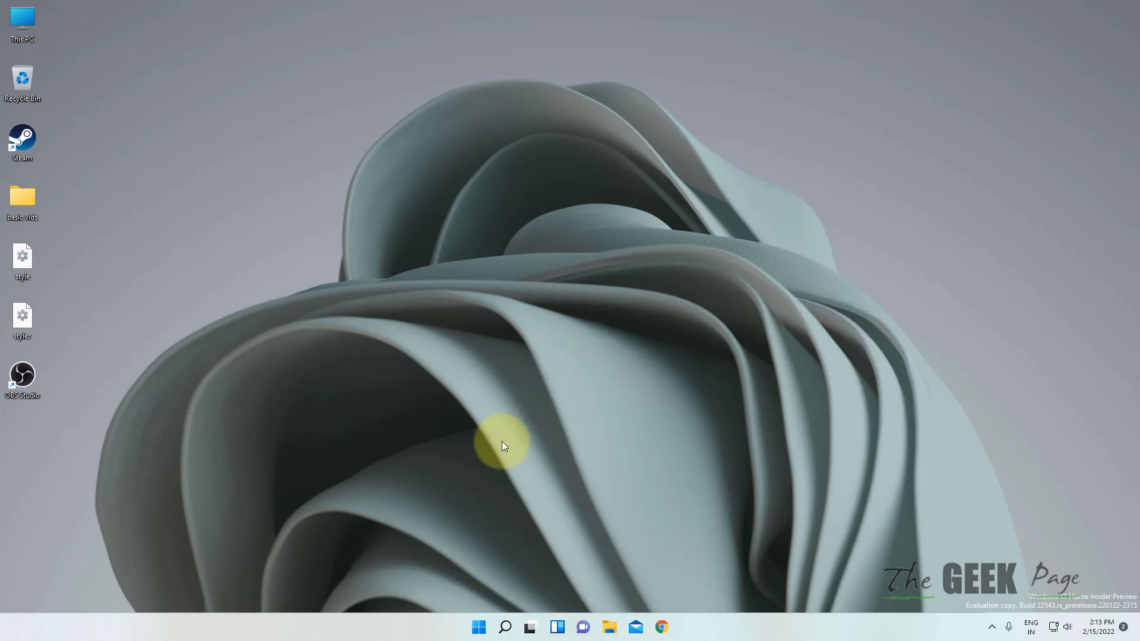
mouse_move(585, 610)
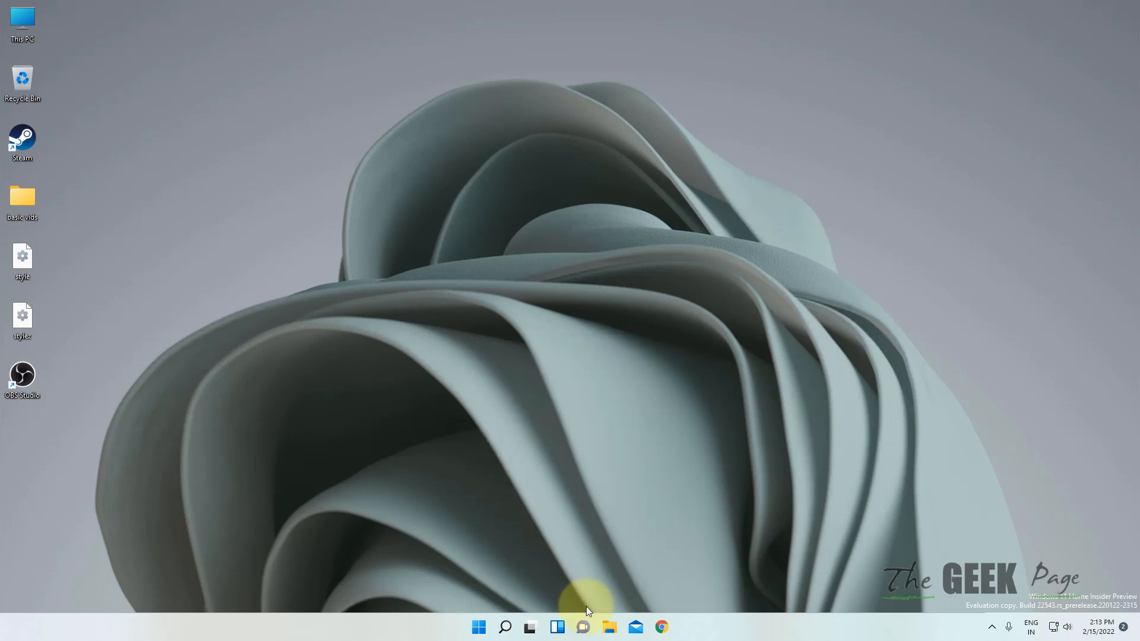
mouse_move(609, 627)
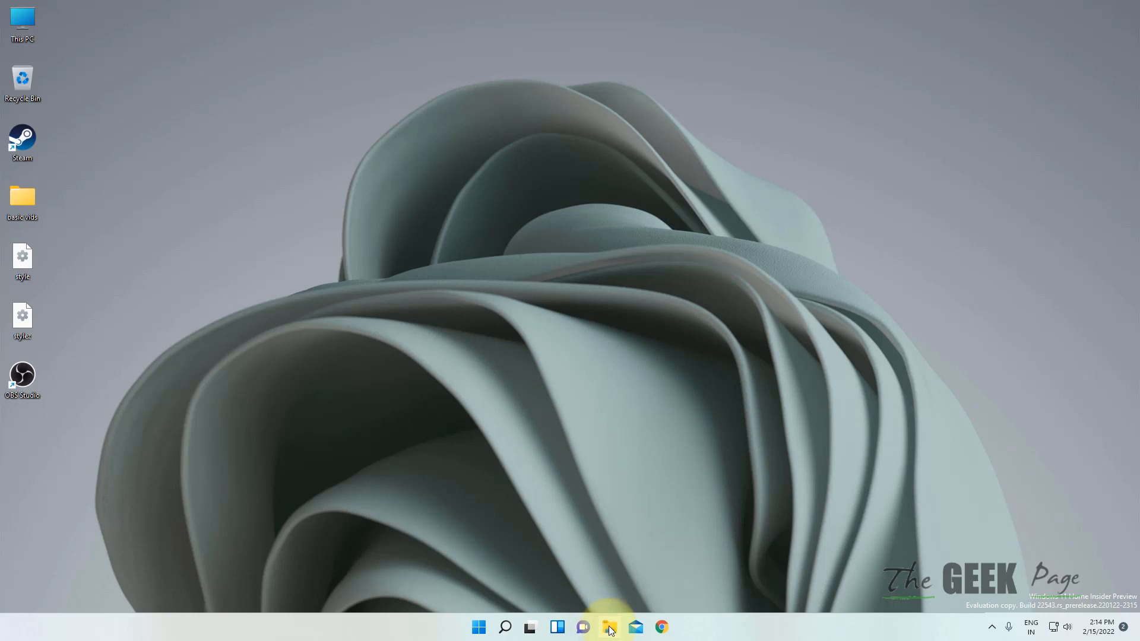
Step: Navigate from This PC into Local Disk (C:) > Windows and select the System32 folder
left_click(609, 627)
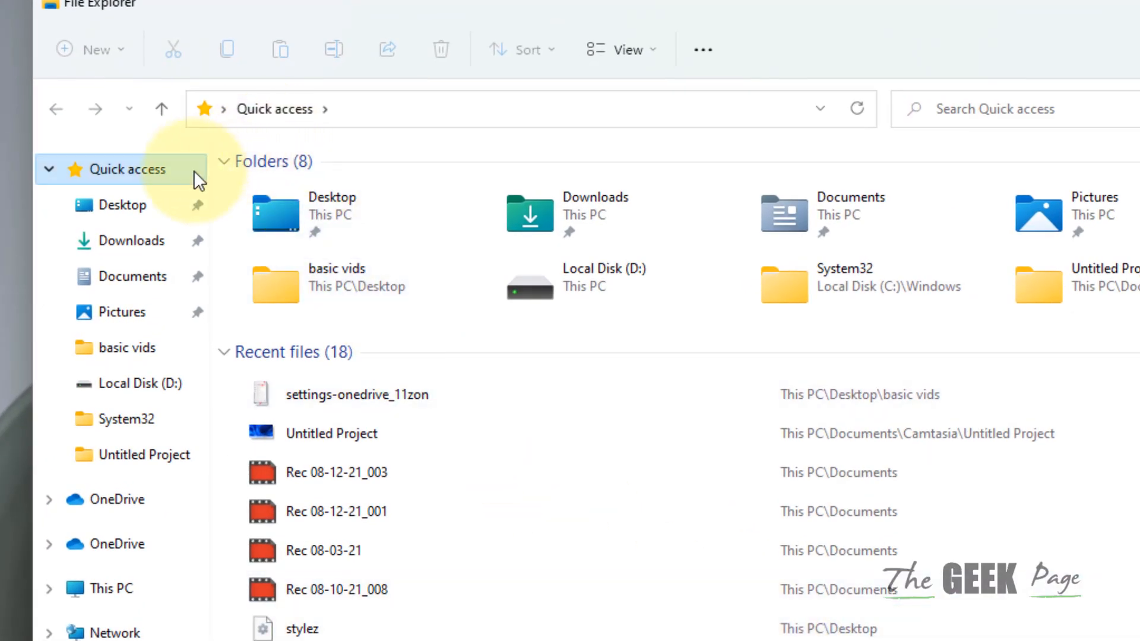
left_click(122, 205)
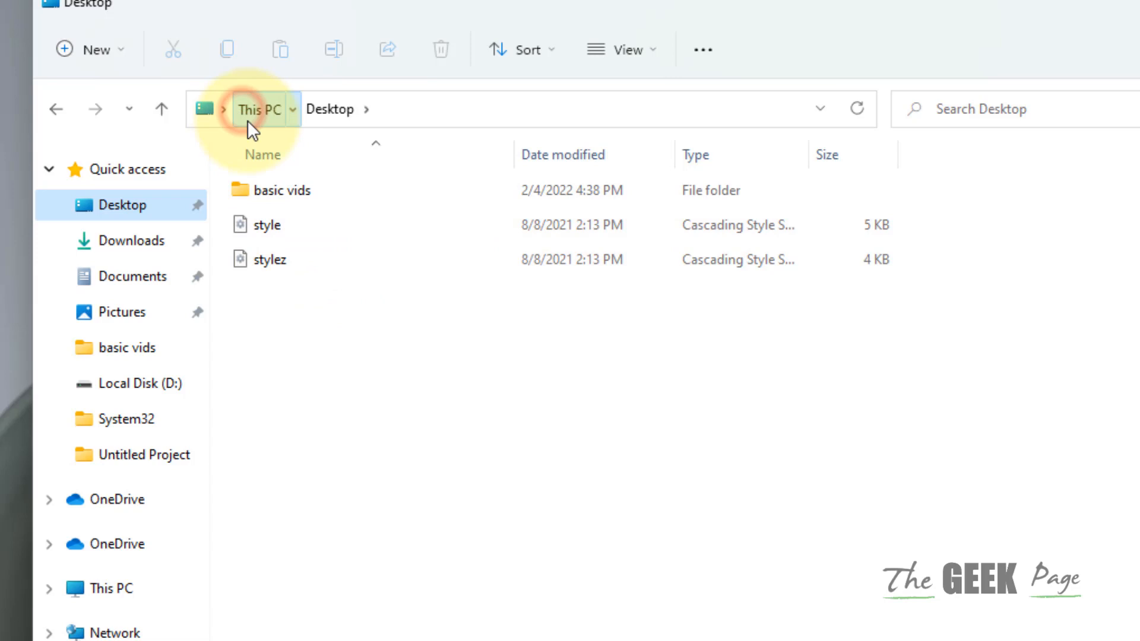
left_click(258, 110)
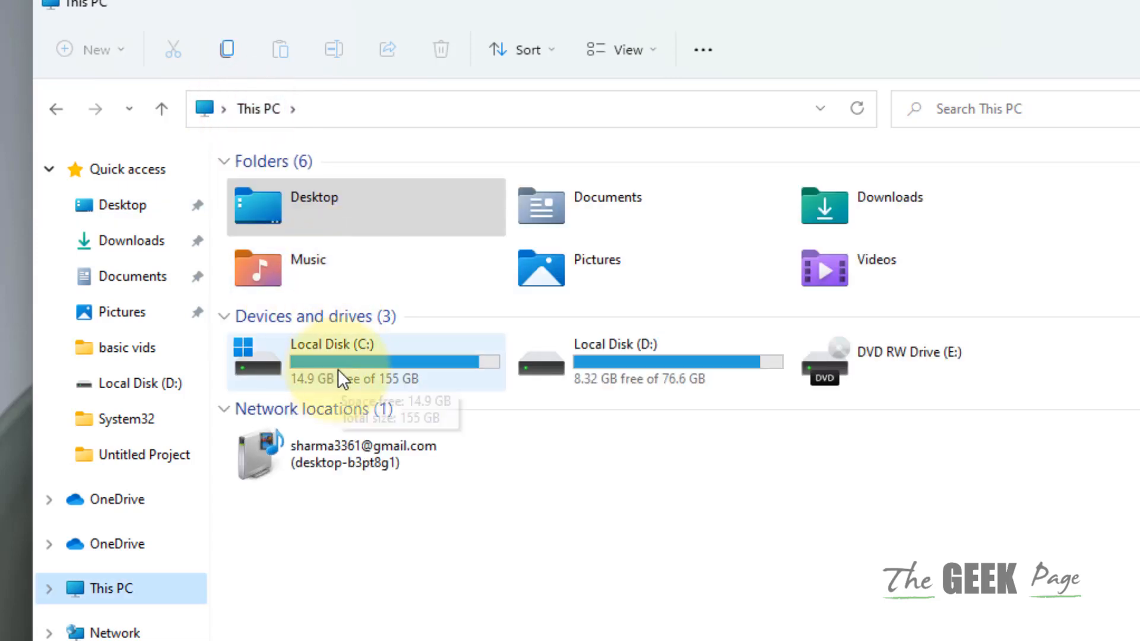
mouse_move(387, 375)
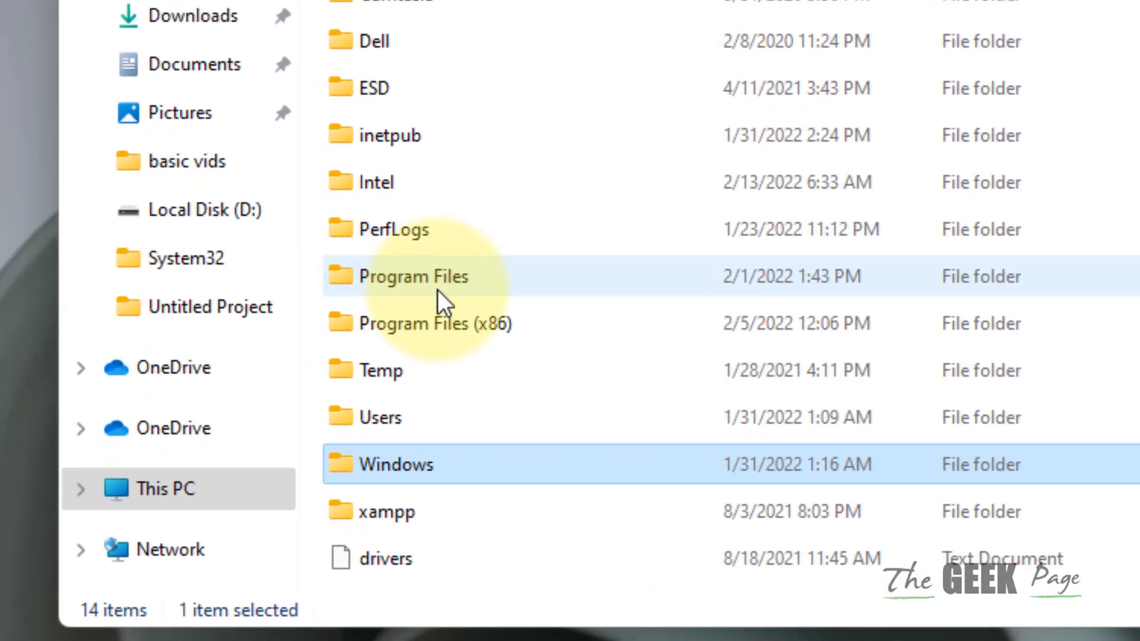
mouse_move(464, 483)
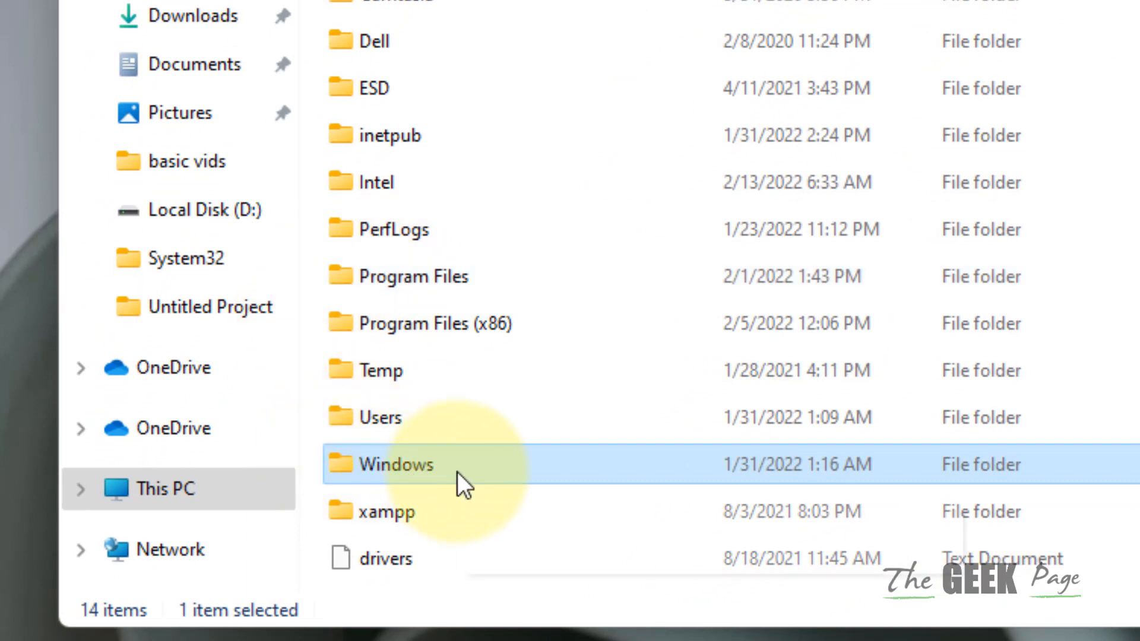
double_click(397, 464)
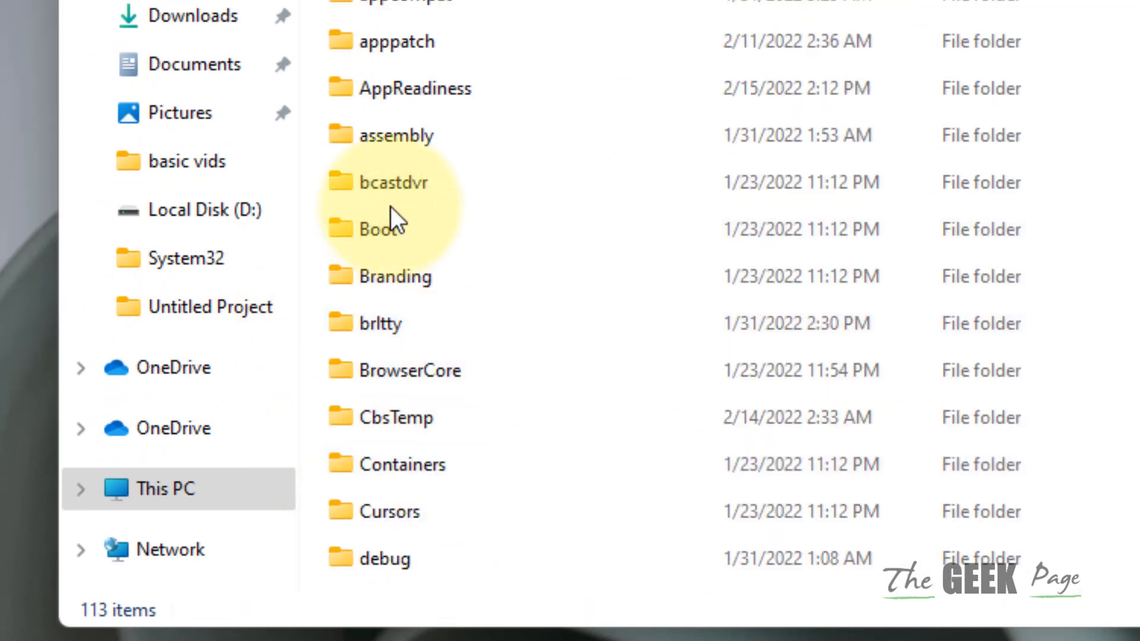
left_click(374, 223)
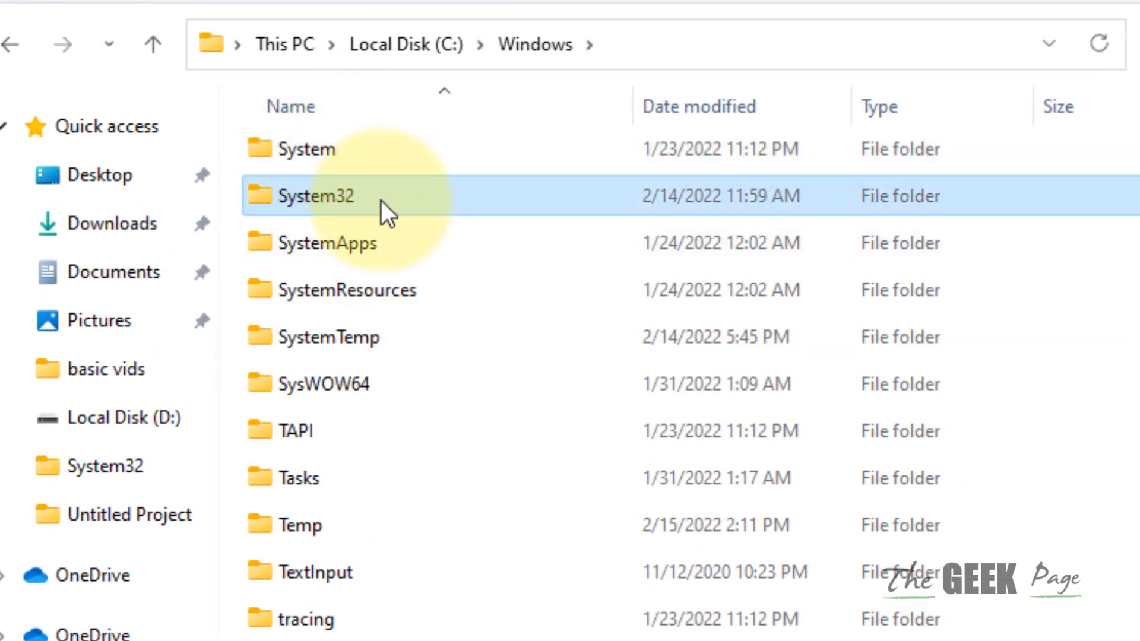
Step: Enter System32 and scroll down toward regedt32 to copy it to the desktop
double_click(316, 196)
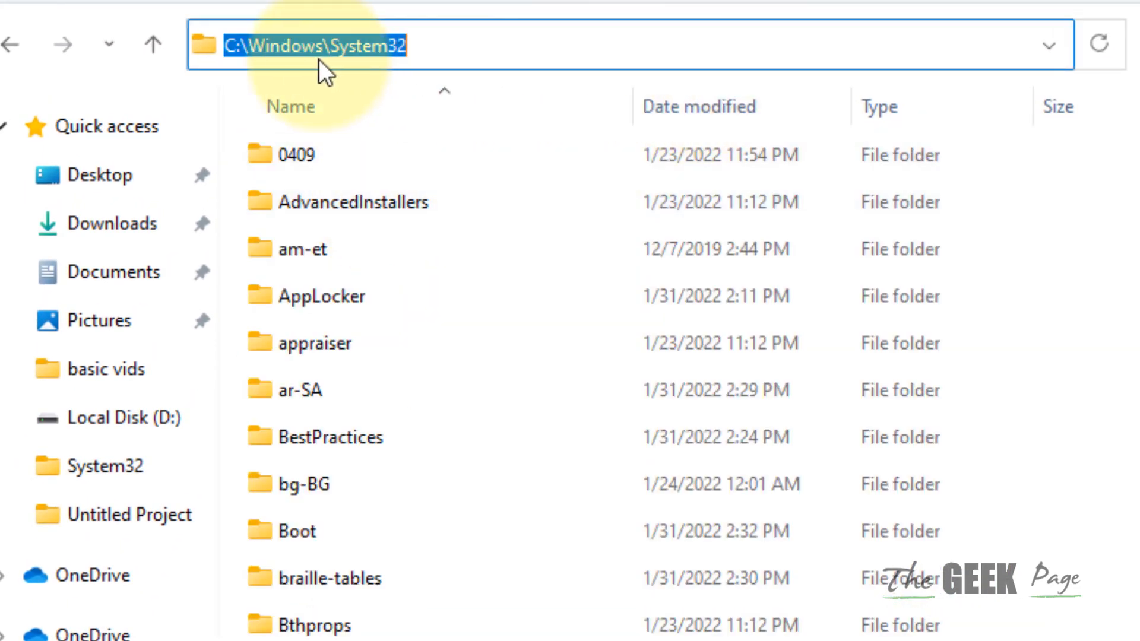
left_click(378, 44)
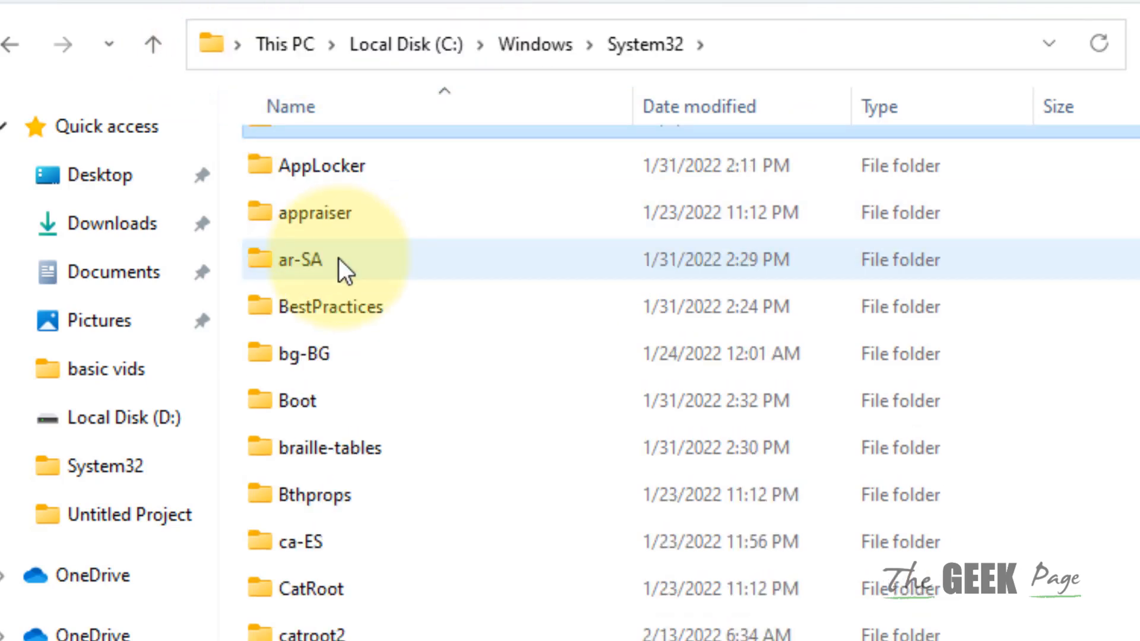
scroll("down", 3)
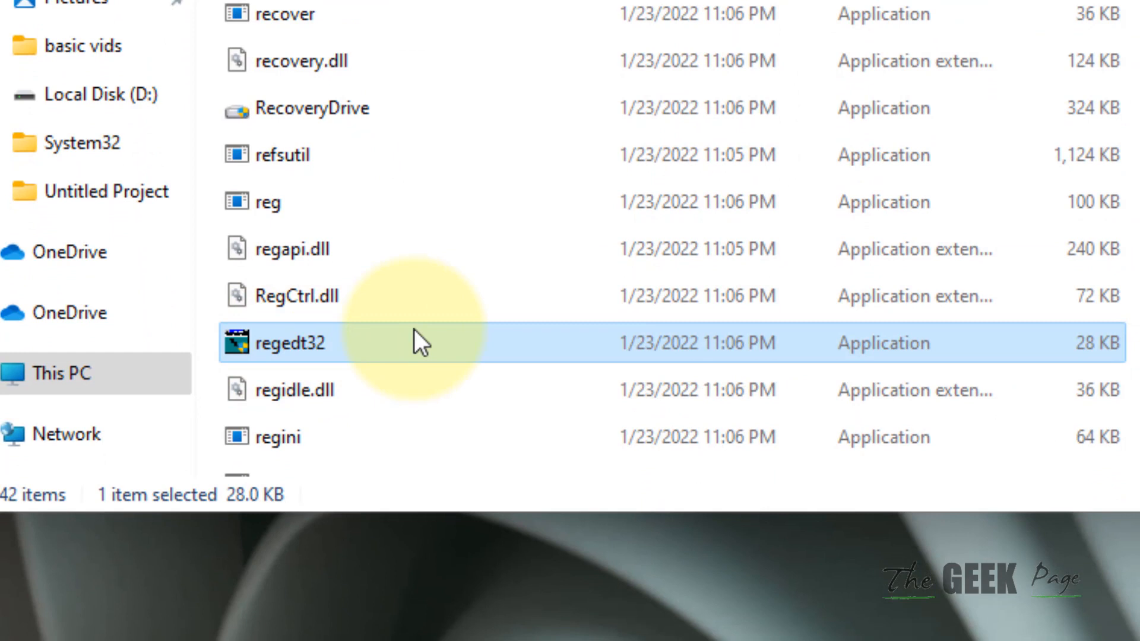
scroll("down", 3)
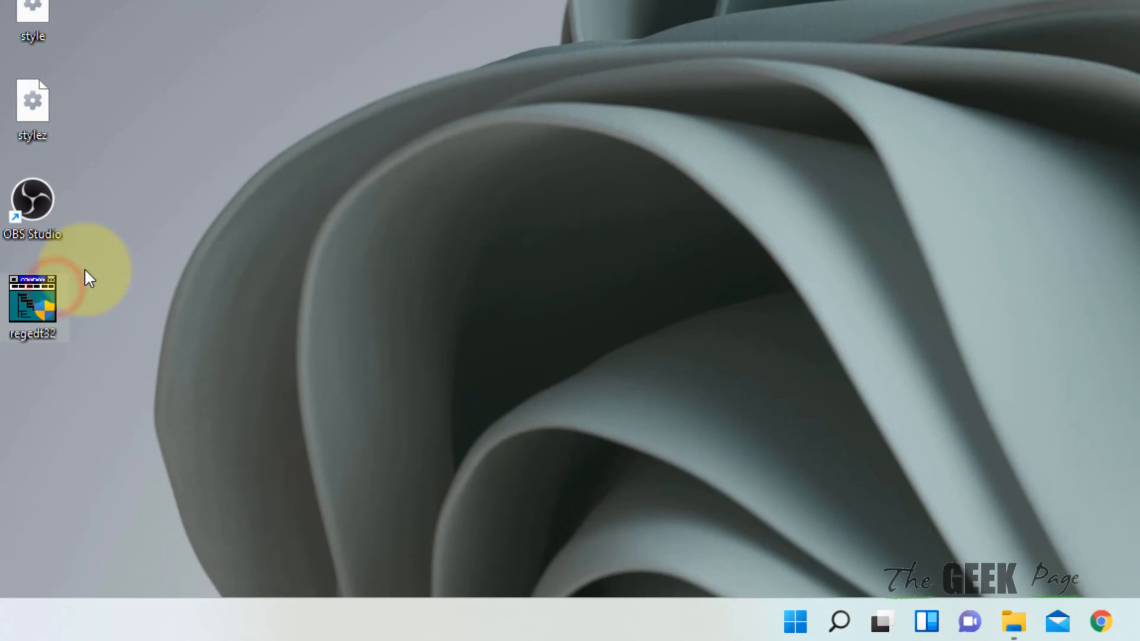
double_click(32, 300)
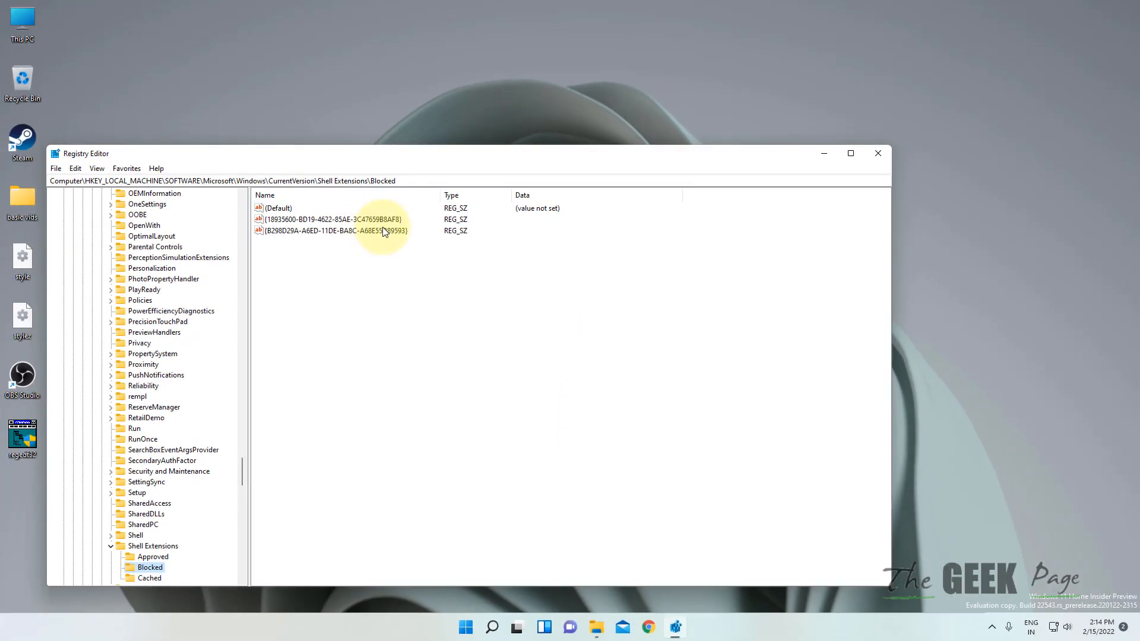
left_click(877, 153)
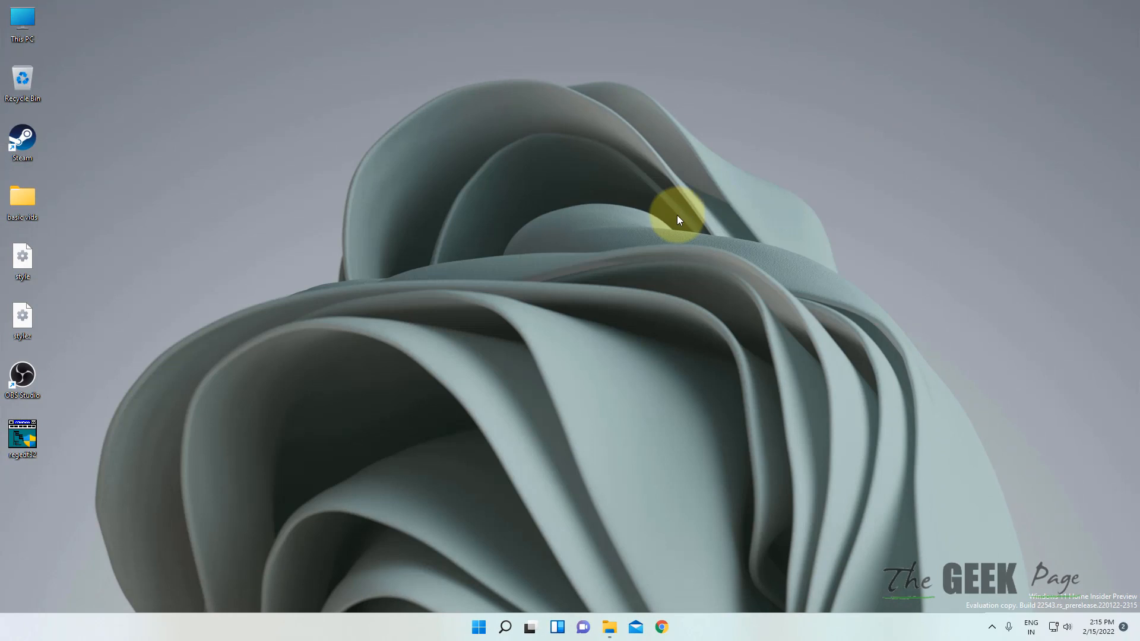
Step: Search for 'command prompt' and run it as administrator
left_click(504, 627)
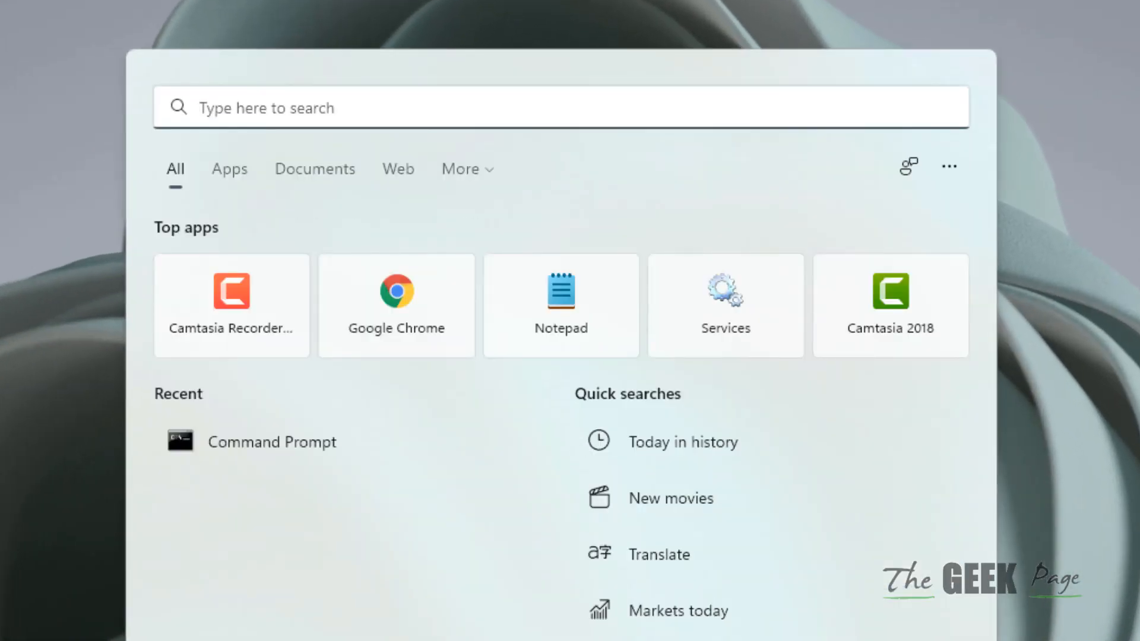
type("command po")
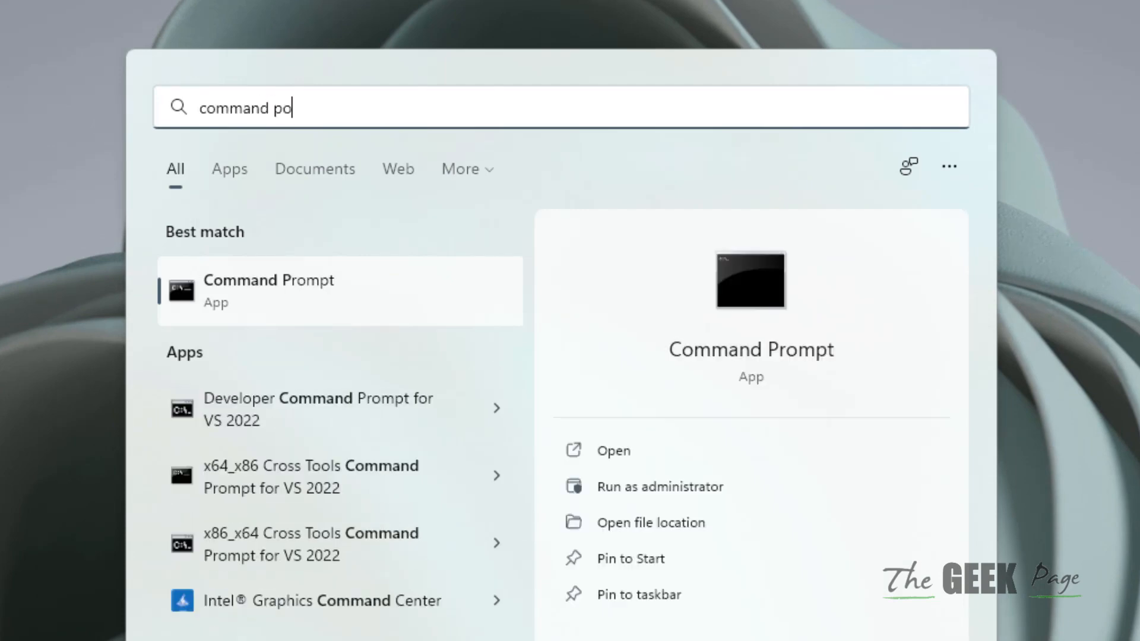
type("rompt")
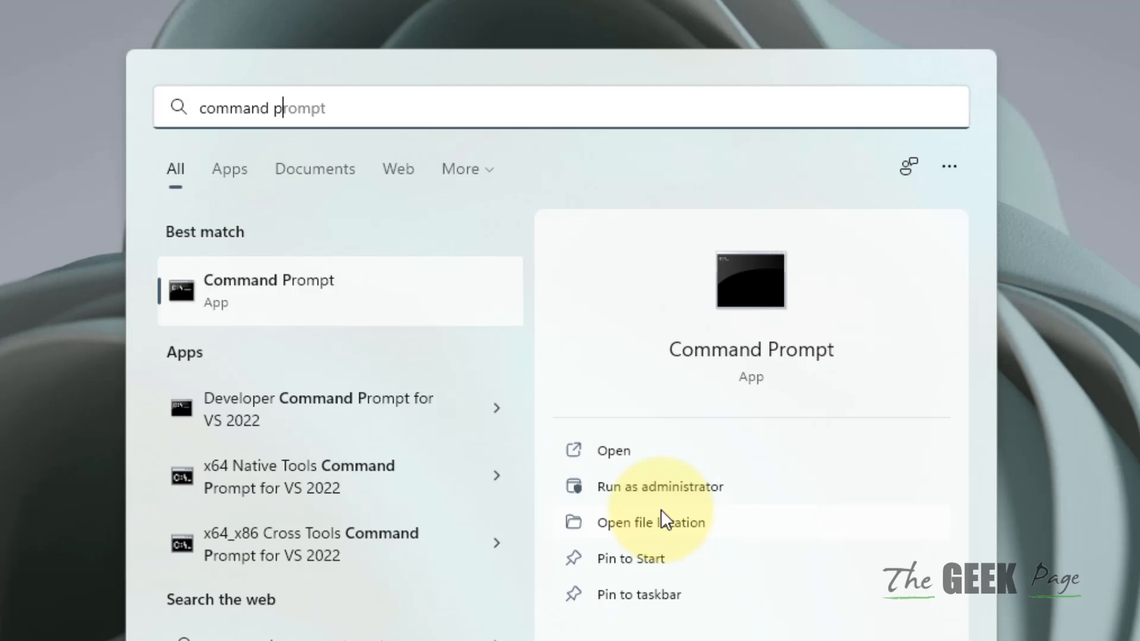
left_click(659, 487)
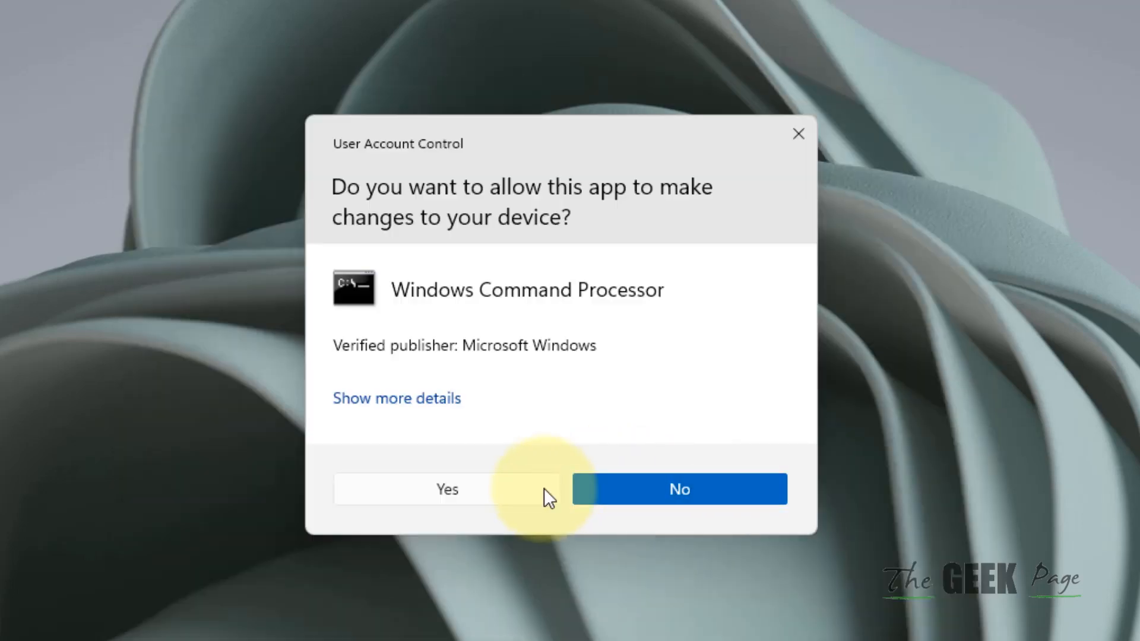
Step: Approve the UAC prompt and run sfc /scannow in the elevated window
left_click(447, 488)
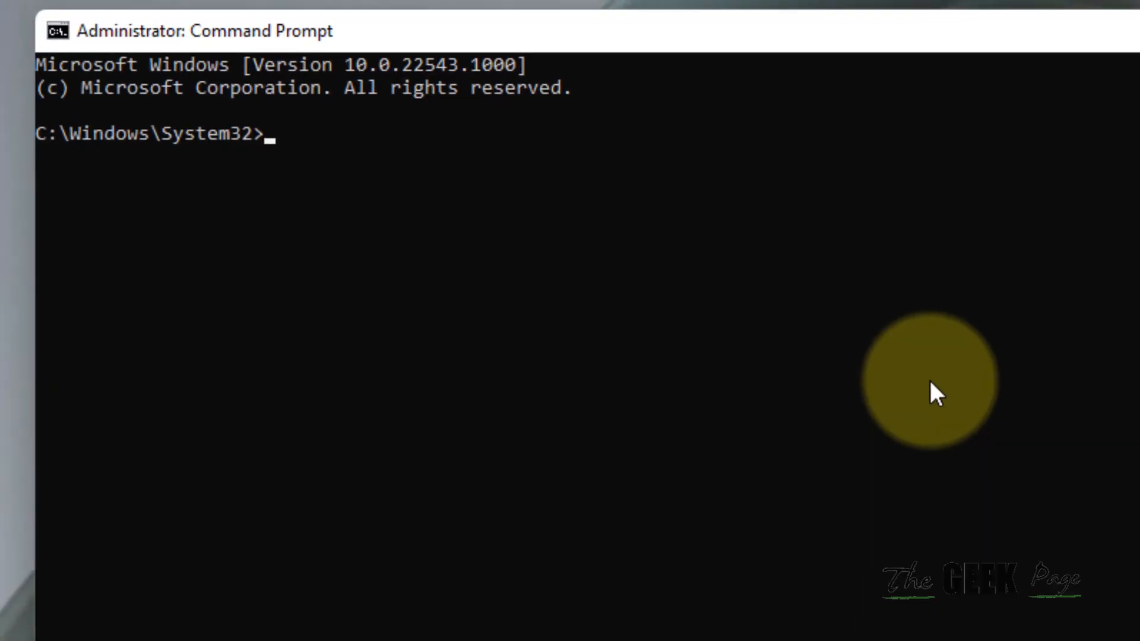
type("sfc /s")
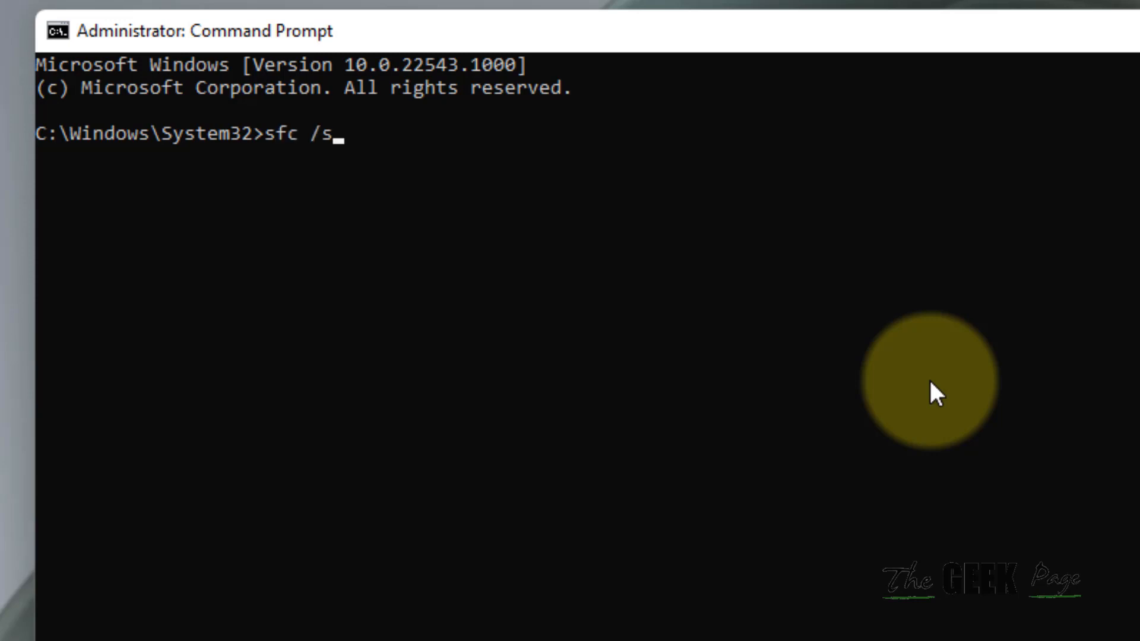
type("cannow")
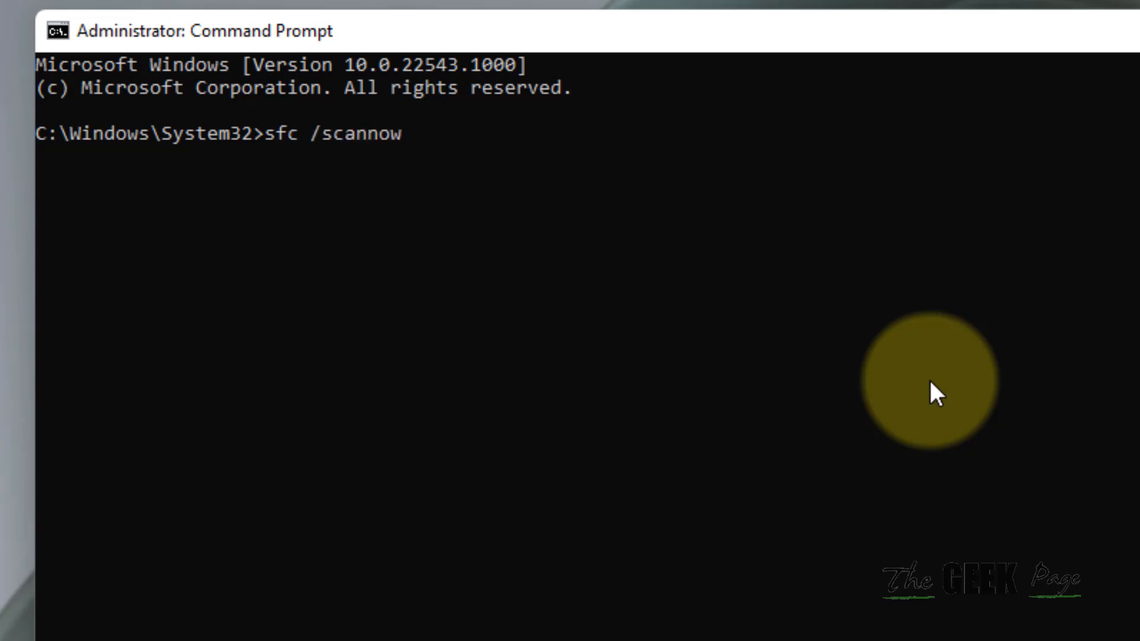
key("Enter")
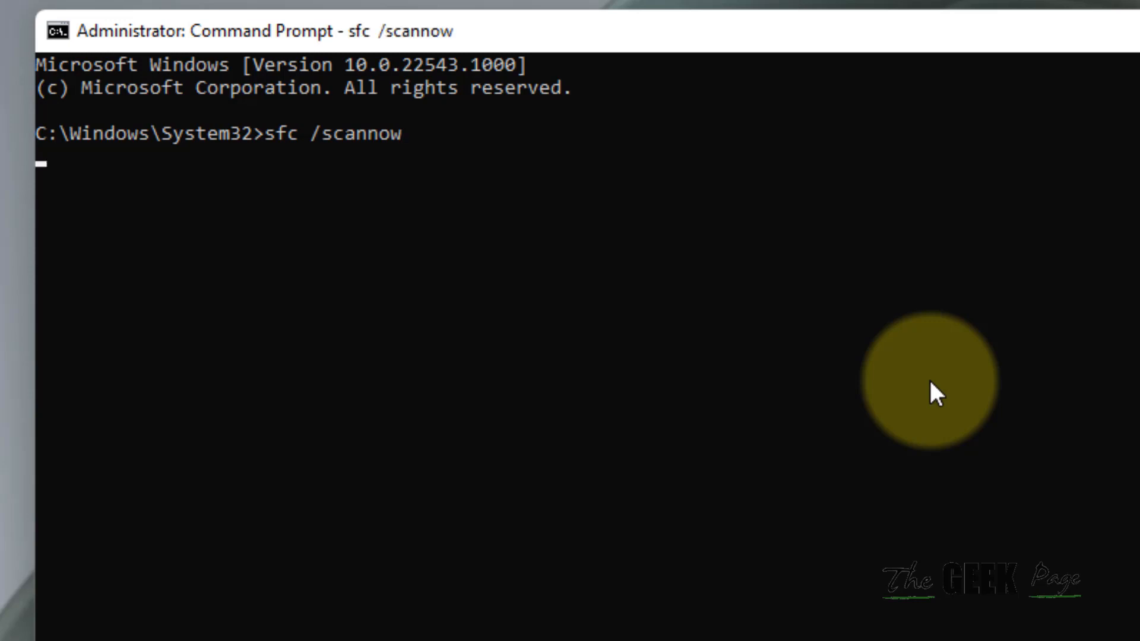
key("enter")
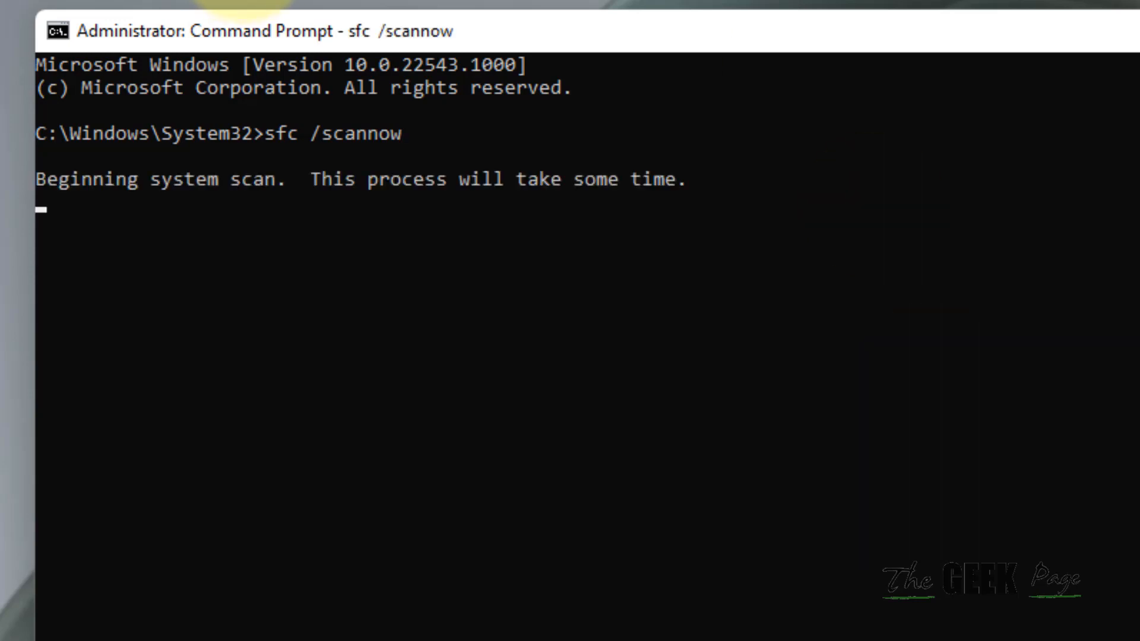